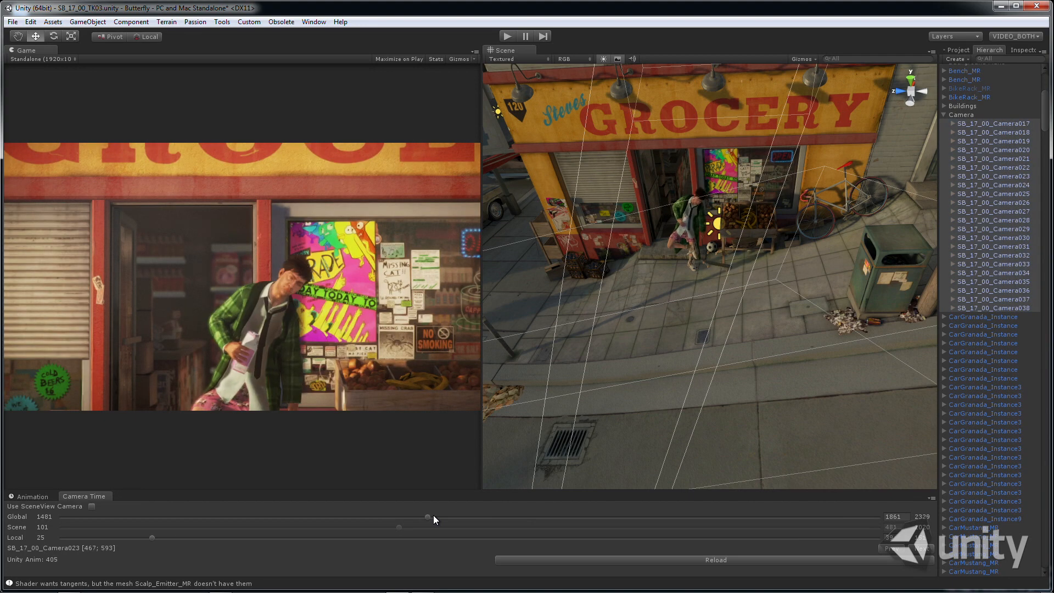
Scrub the Camera Time Global slider to preview shot SB_17_00 from Camera023 at frame 1401
left_click(961, 114)
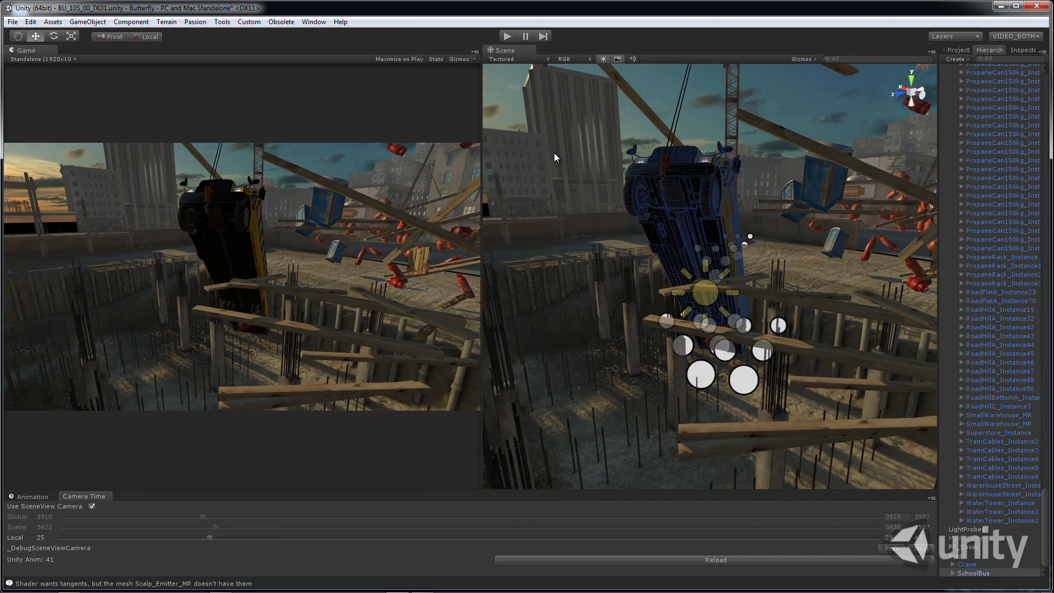
mouse_move(140, 507)
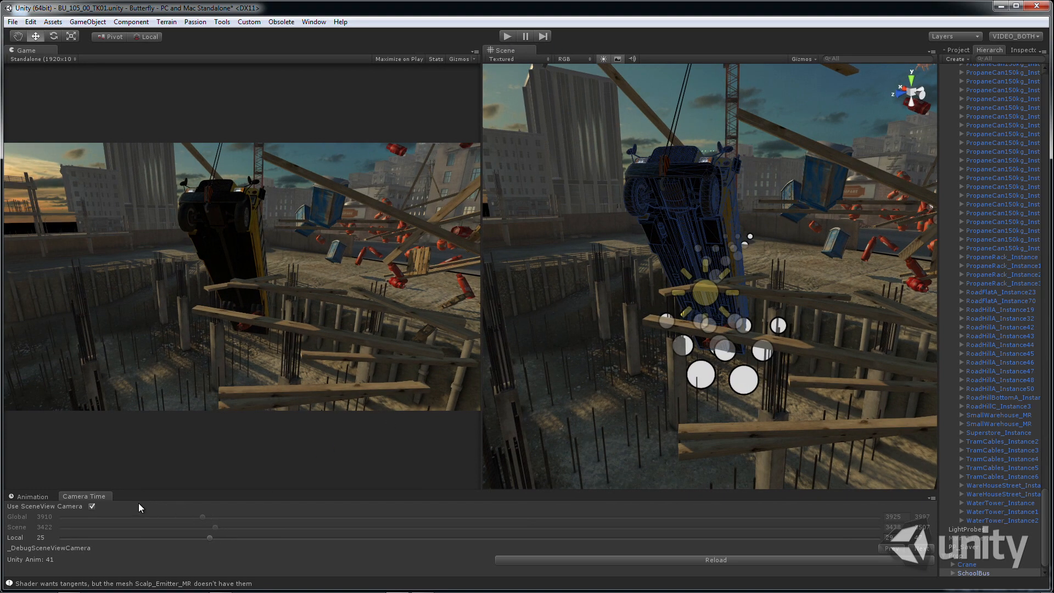